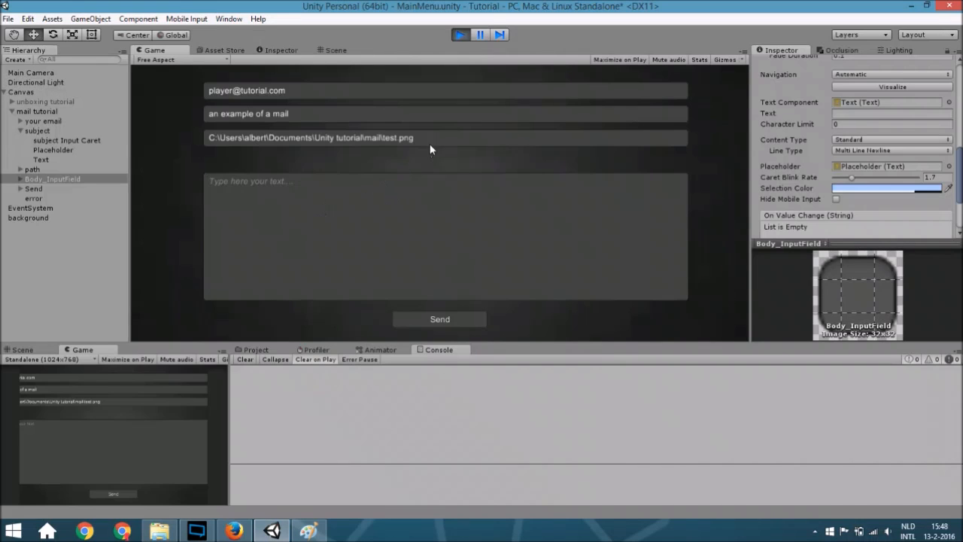
mouse_move(285, 214)
text(hello)
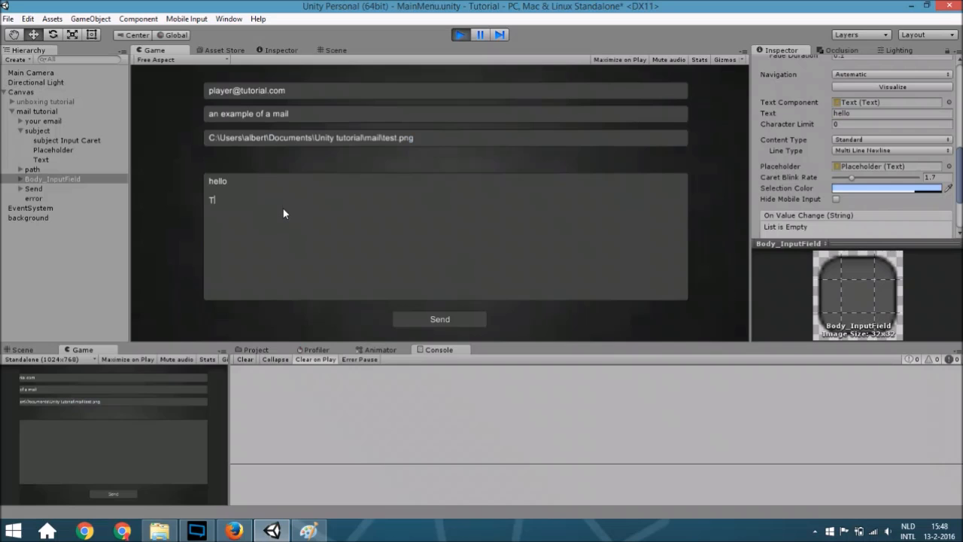
Add 'This is a test' to the running mail form's body after 'hello'.
text(his is a test)
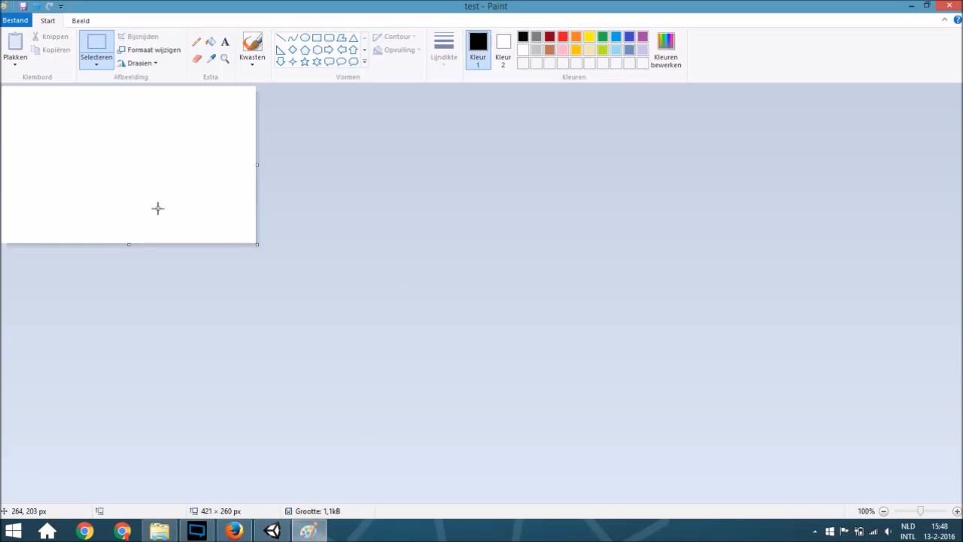
Sketch a letter G with two lines beneath it on test.png in Paint.
drag(58, 109, 166, 168)
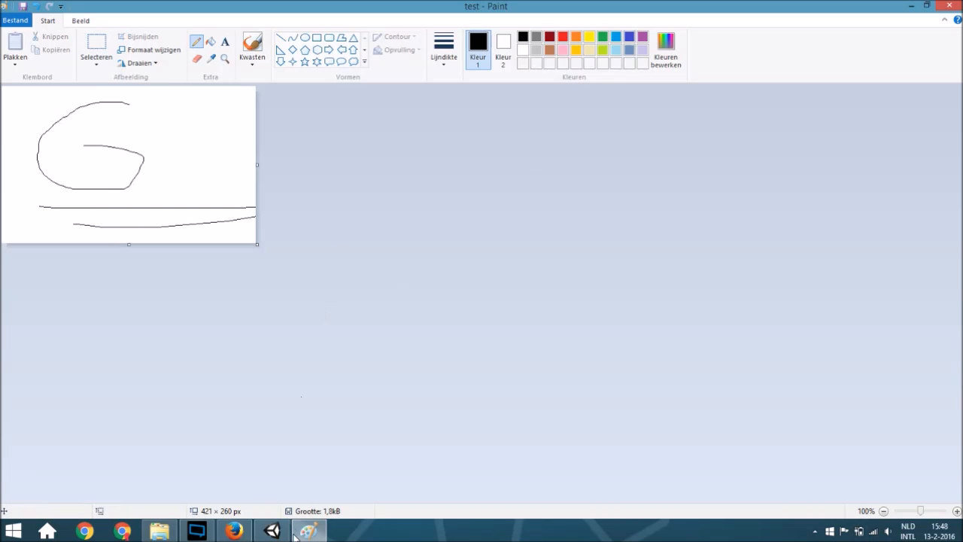
click(159, 528)
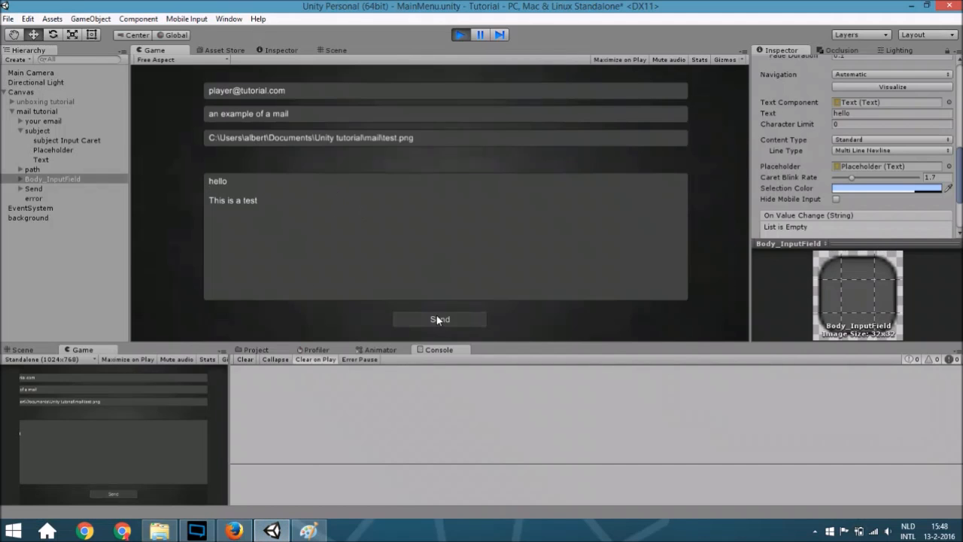
Submit the game's mail form so it shows 'The mail is sent successfully'.
click(440, 319)
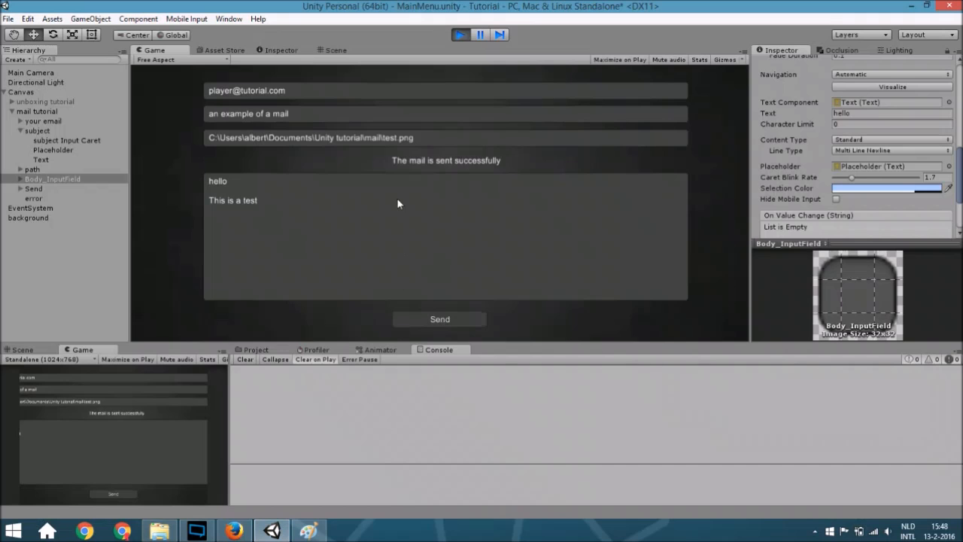
mouse_move(398, 277)
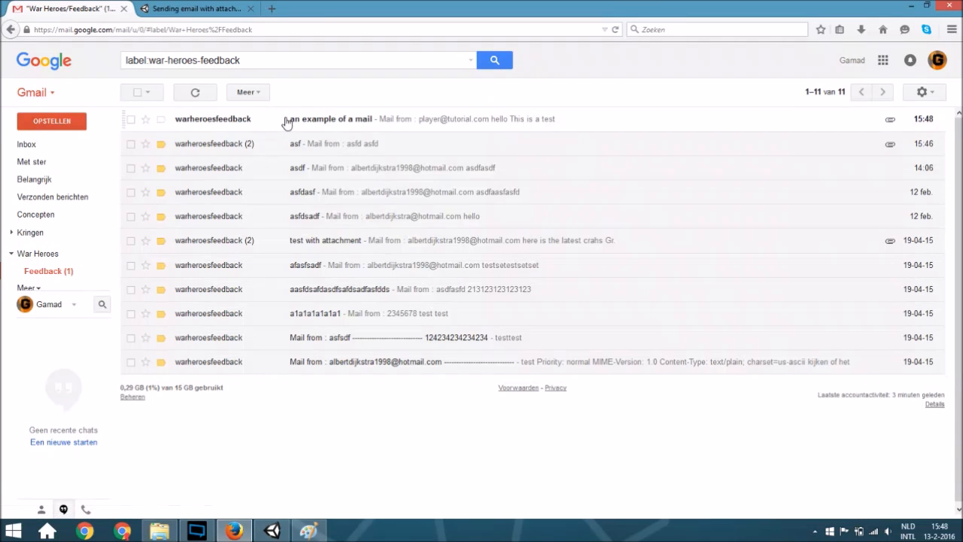
Open 'an example of a mail' and highlight its hello body text.
click(327, 119)
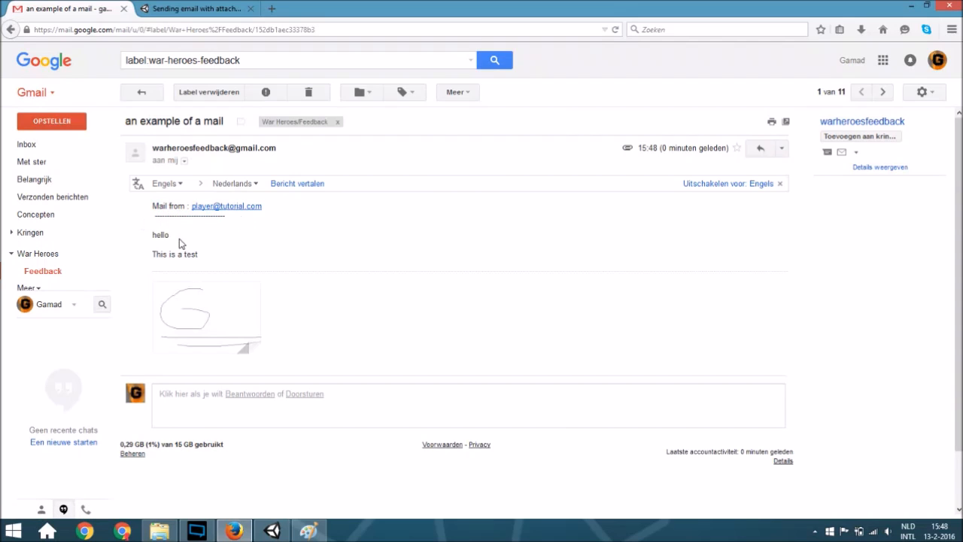
drag(151, 234, 197, 254)
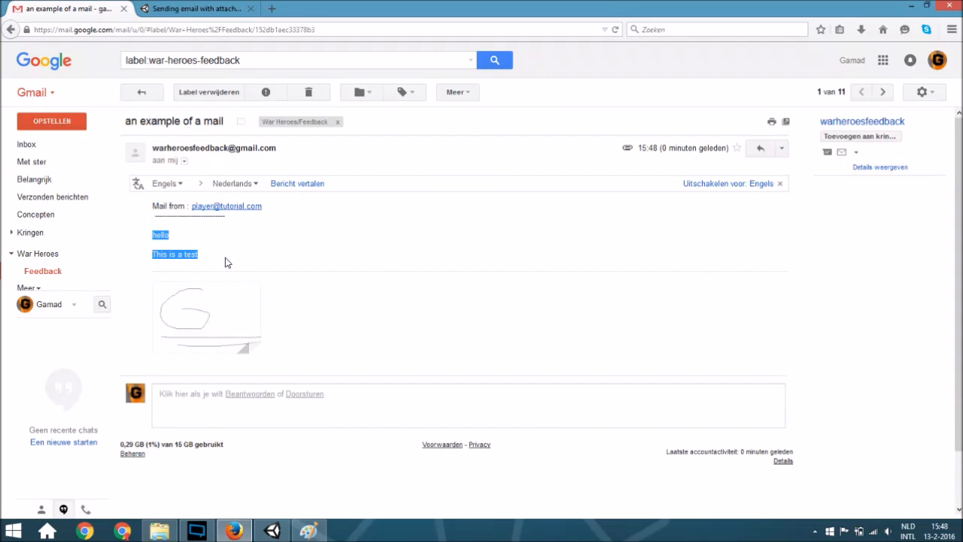
click(212, 325)
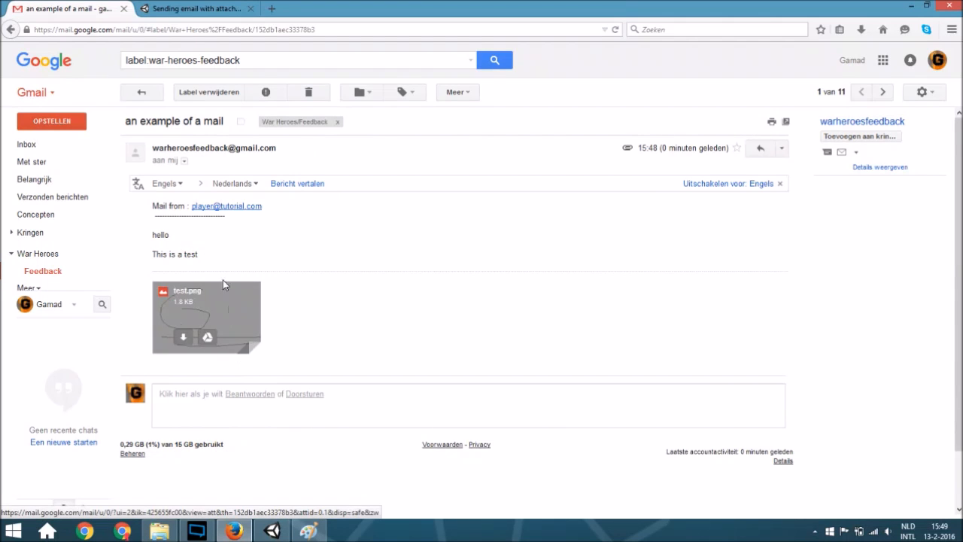
mouse_move(231, 284)
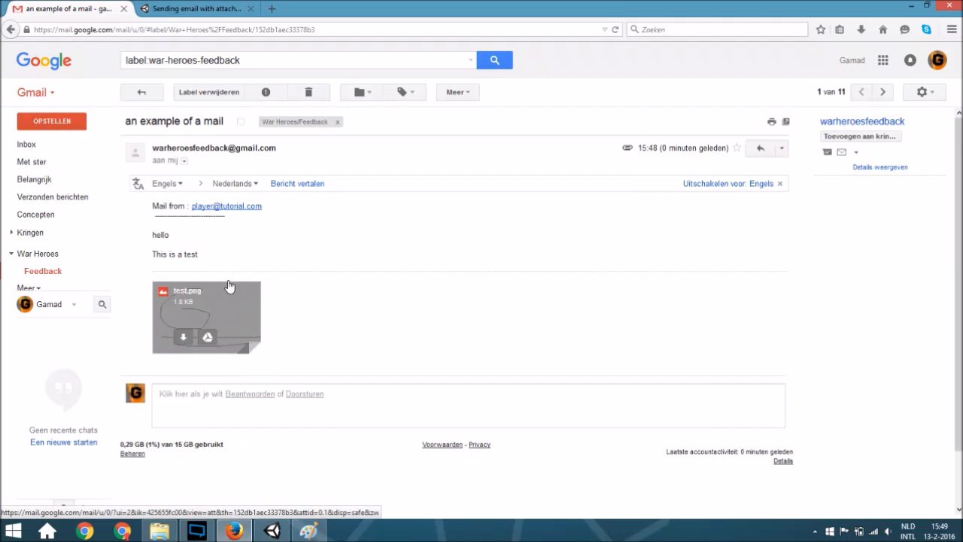
mouse_move(234, 357)
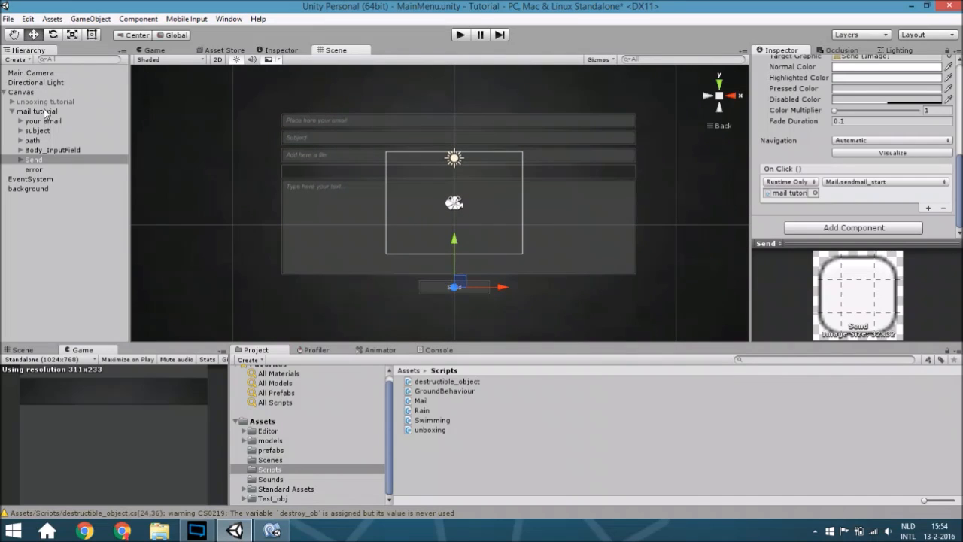
Inspect mail tutorial's Mail script, then the your email and body input fields.
click(36, 111)
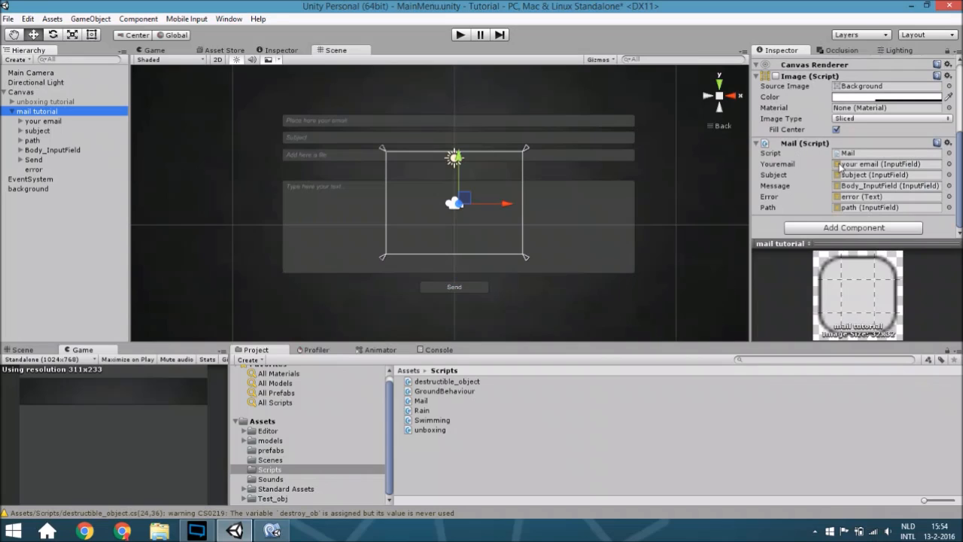
mouse_move(397, 143)
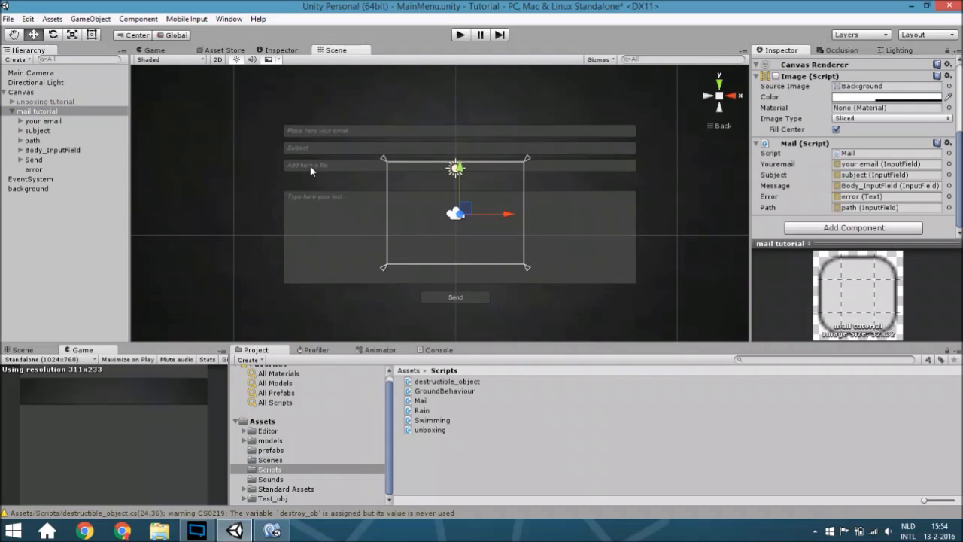
mouse_move(663, 204)
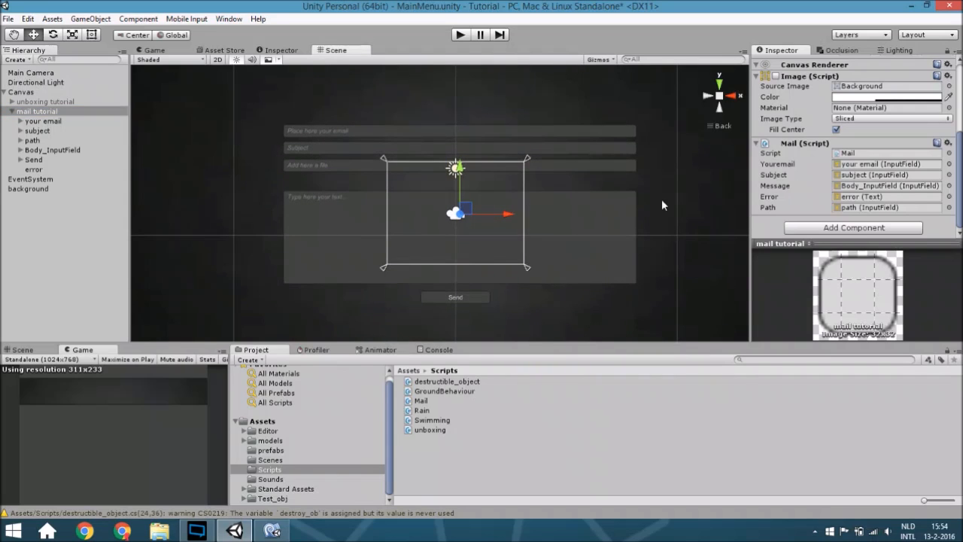
mouse_move(481, 185)
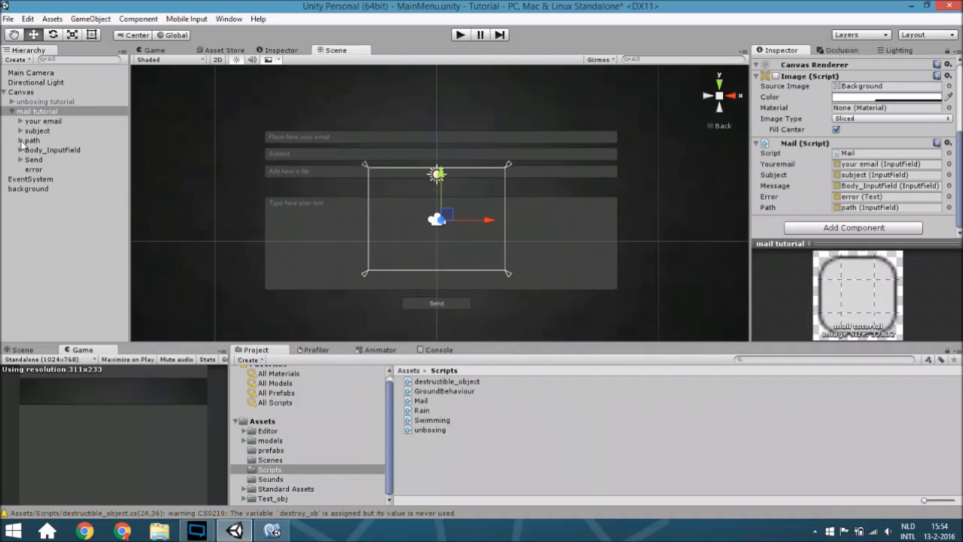
click(43, 121)
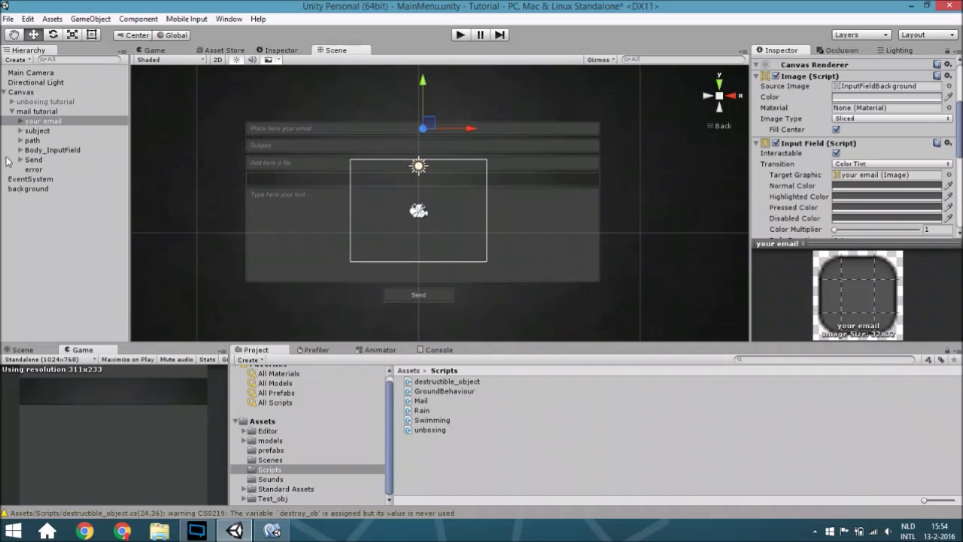
scroll(down, 3)
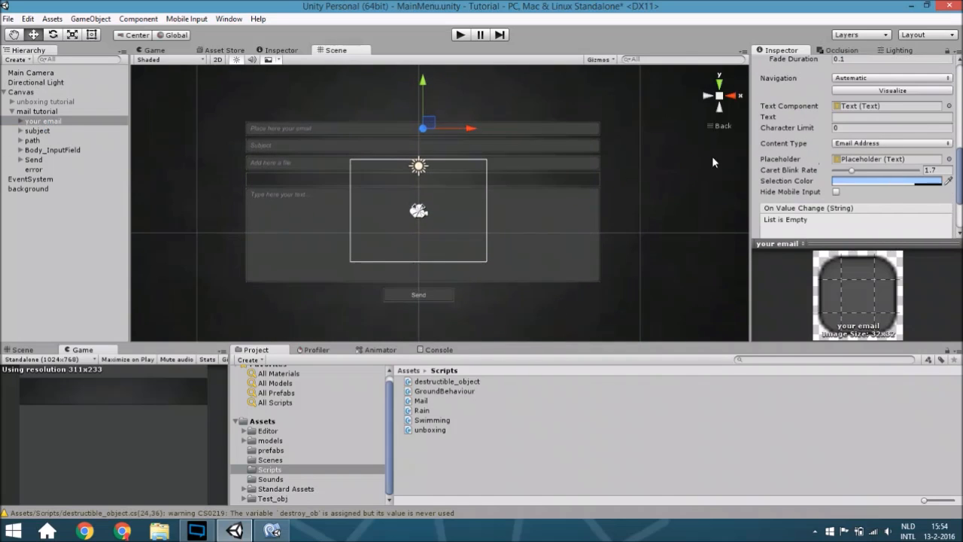
click(52, 149)
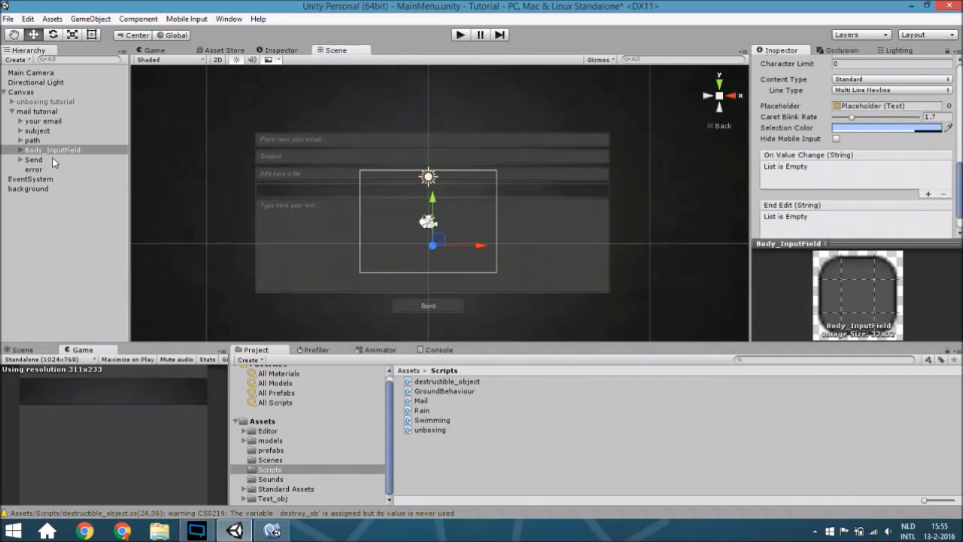
Select the Send button to view its On Click () call to Mail.sendmail_start.
click(33, 159)
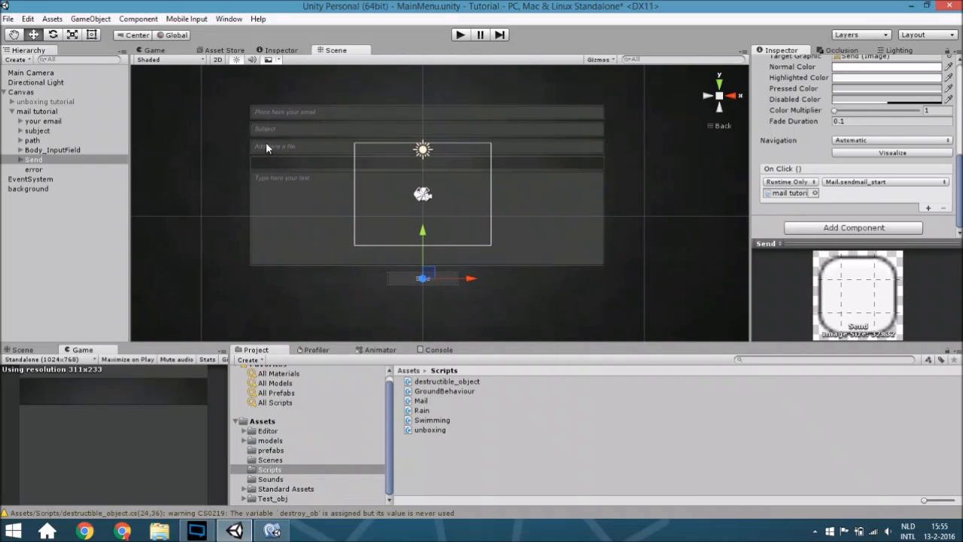
mouse_move(271, 174)
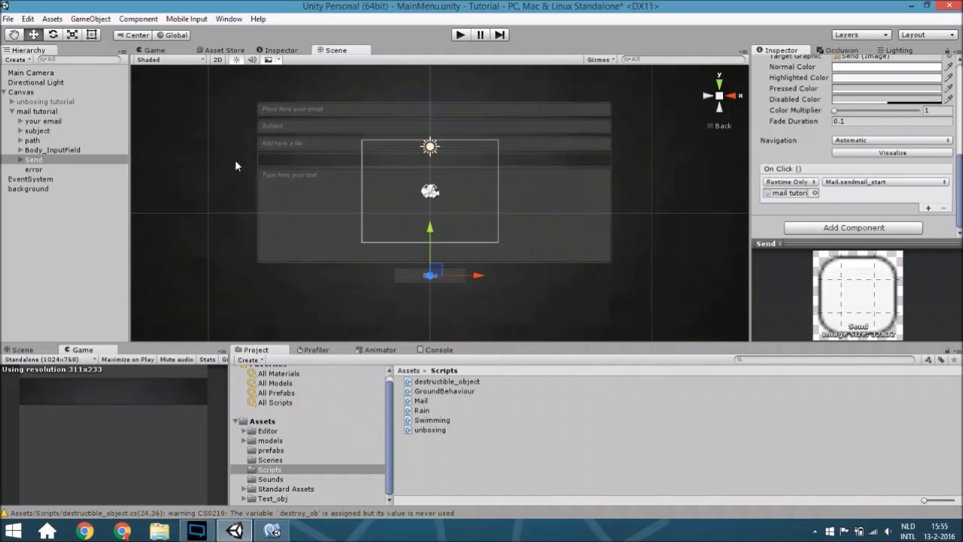
mouse_move(320, 154)
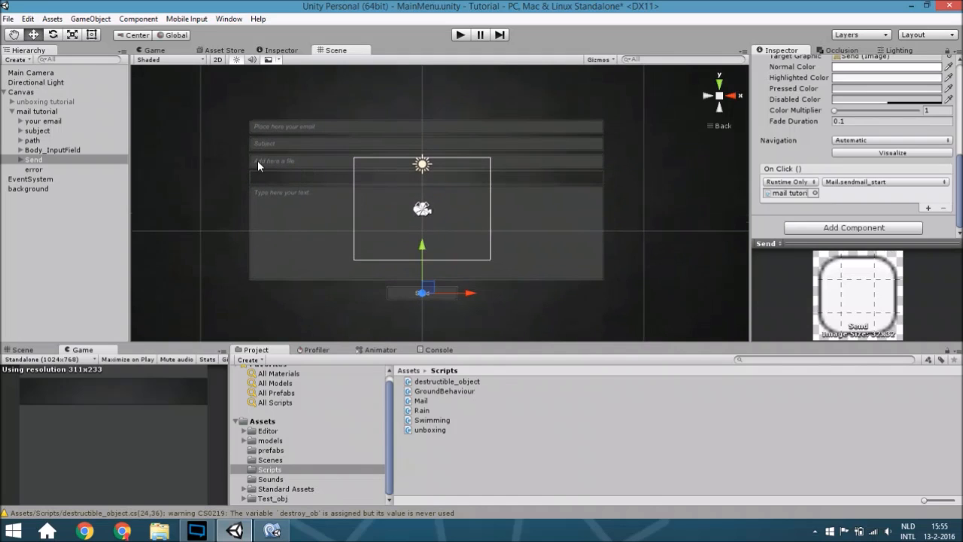
mouse_move(308, 169)
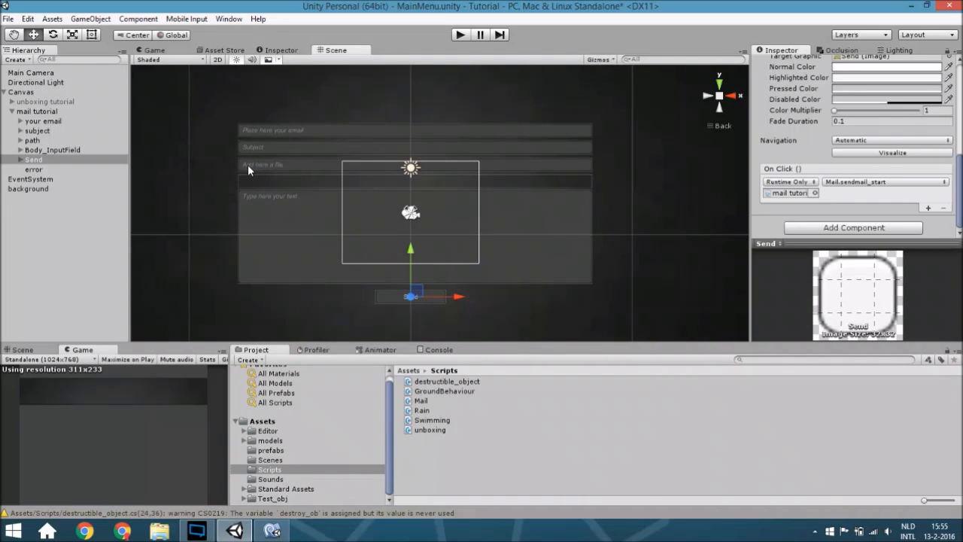
mouse_move(261, 176)
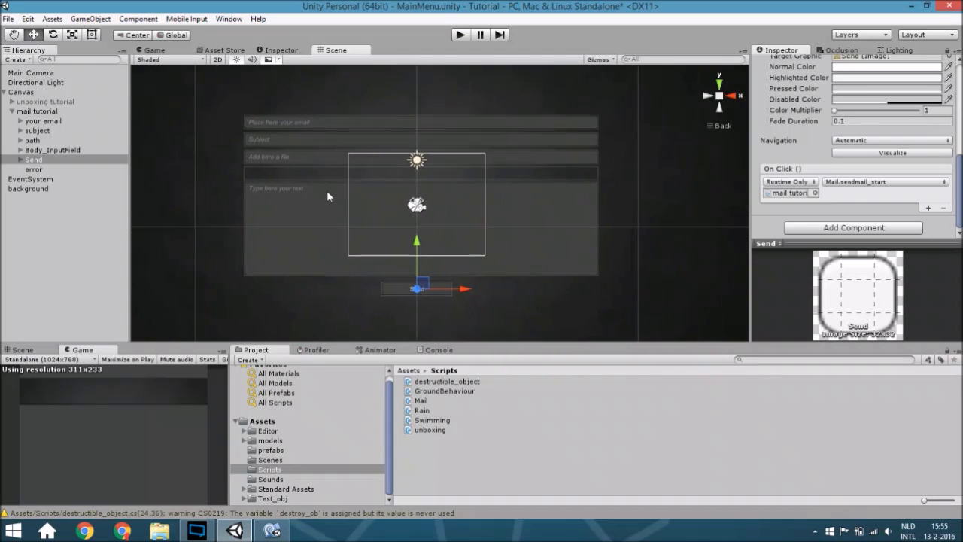
mouse_move(322, 285)
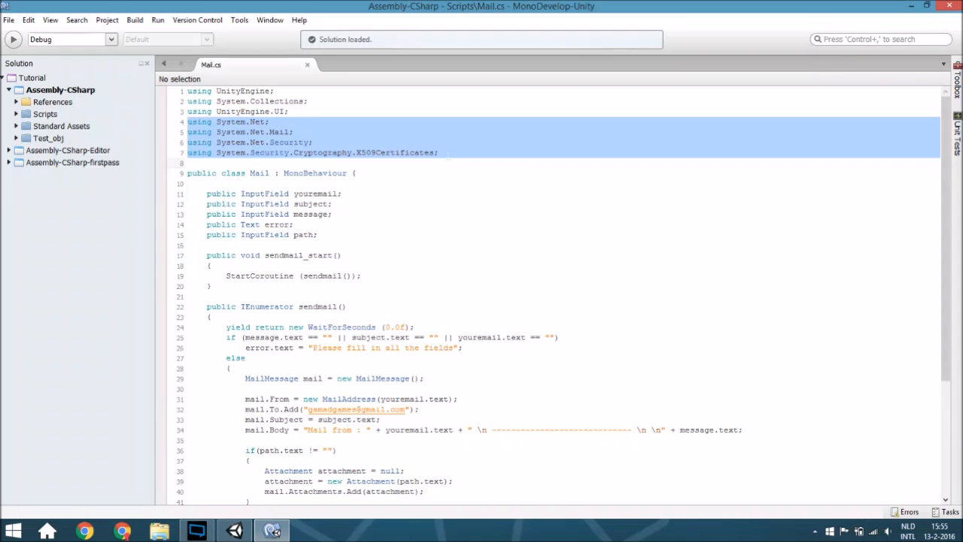
Highlight Mail.cs's security imports, InputField declarations and sendmail coroutine call.
click(296, 132)
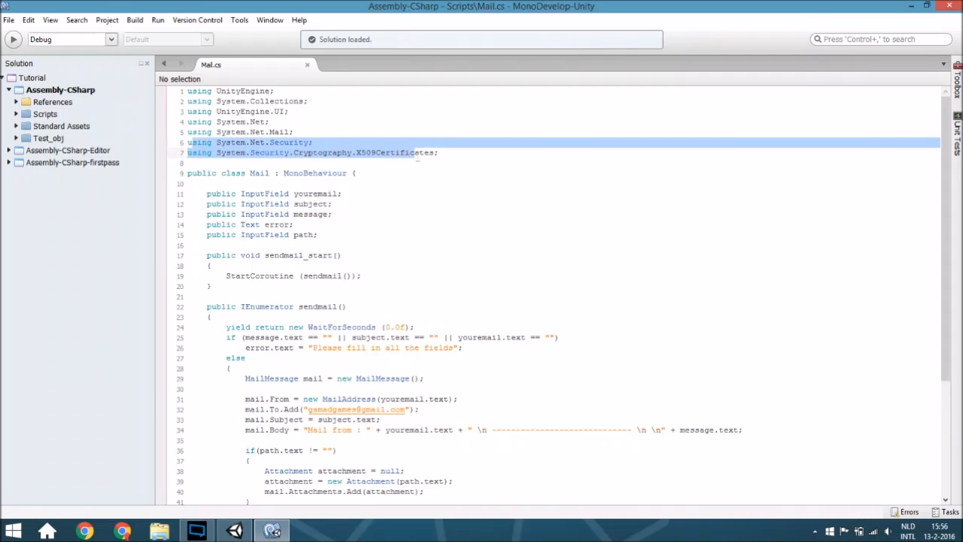
click(440, 152)
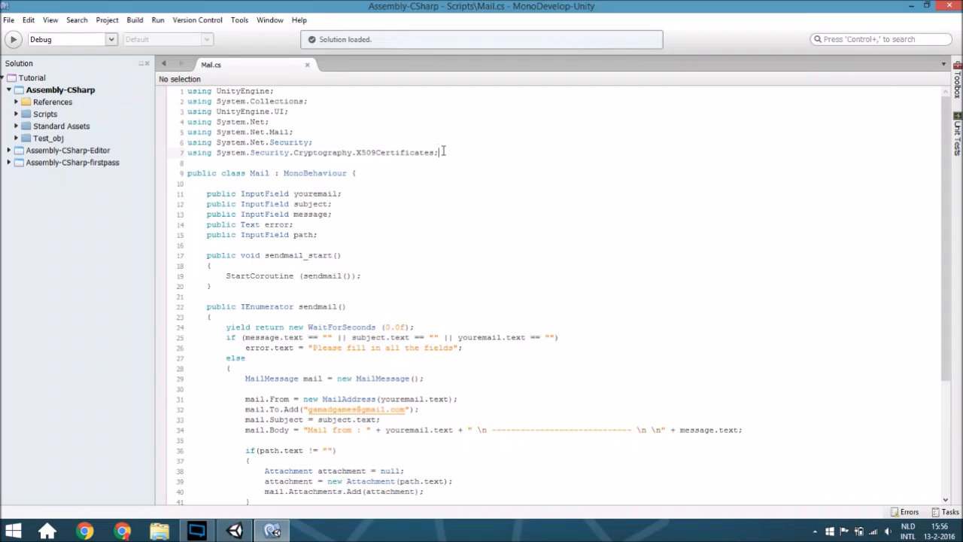
mouse_move(464, 157)
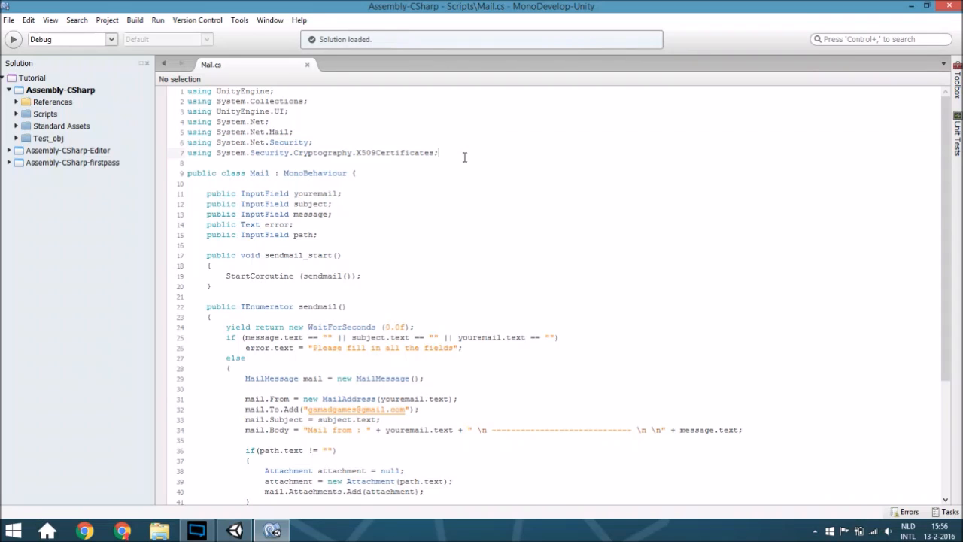
scroll(down, 3)
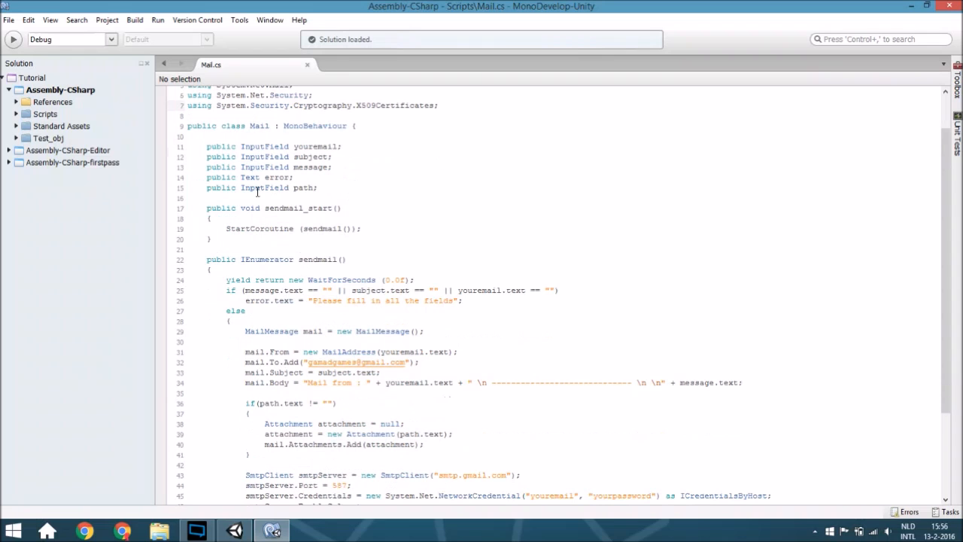
double_click(264, 146)
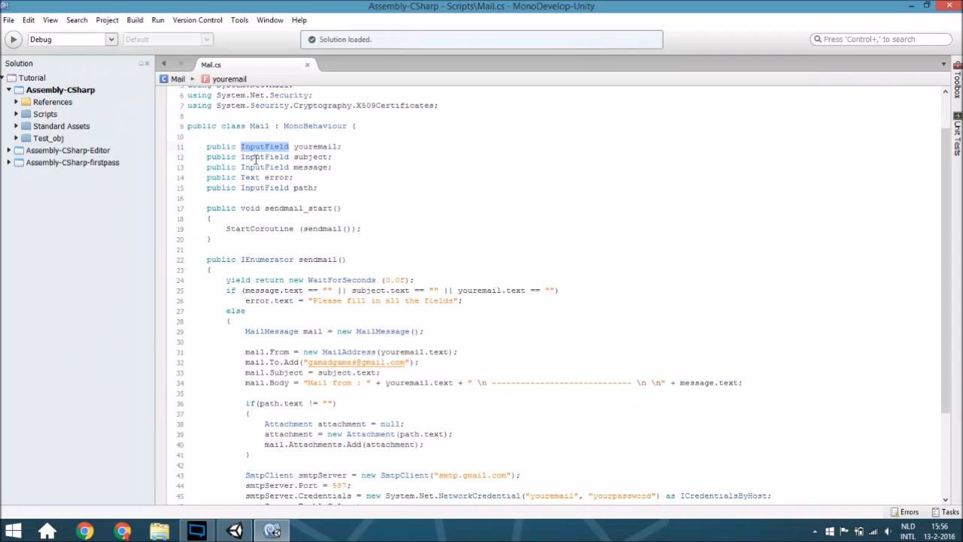
double_click(265, 156)
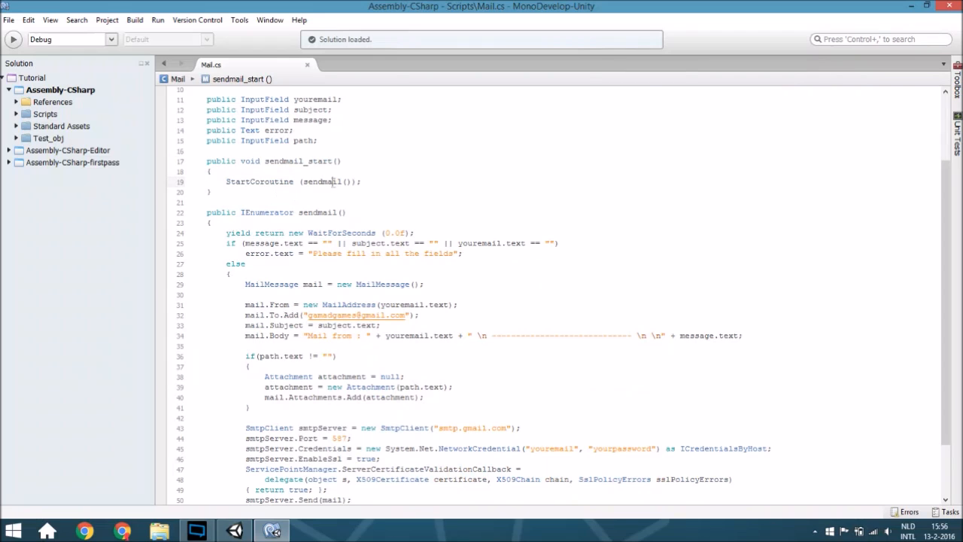
double_click(322, 181)
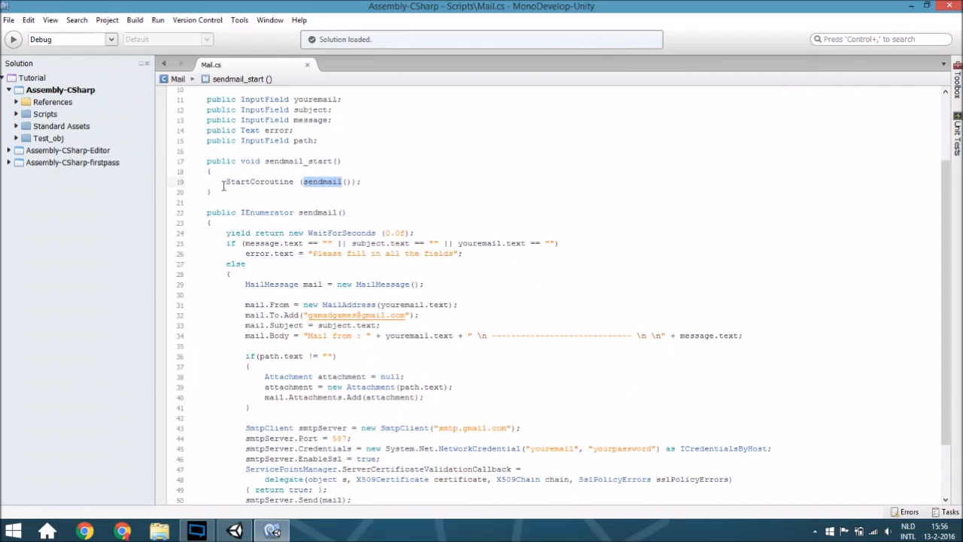
scroll(down, 3)
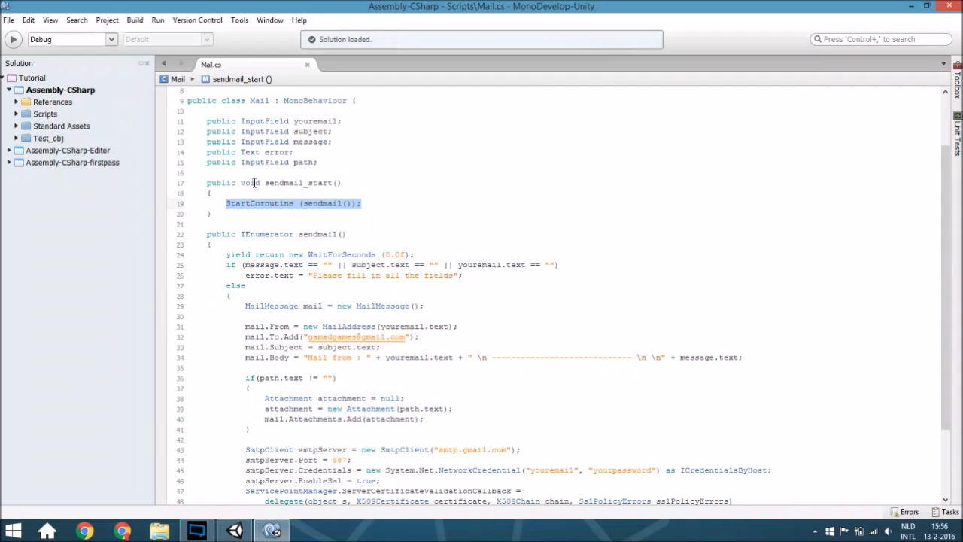
mouse_move(295, 177)
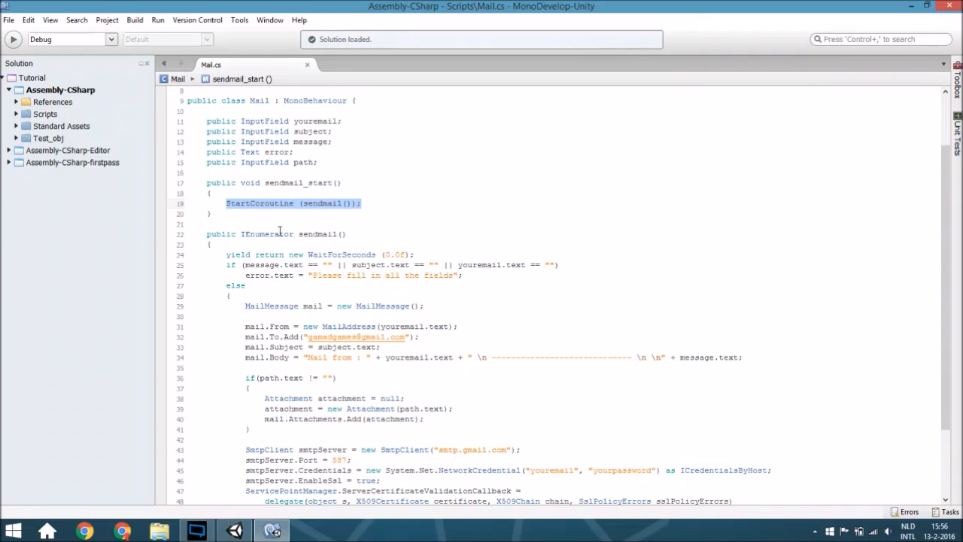
scroll(down, 3)
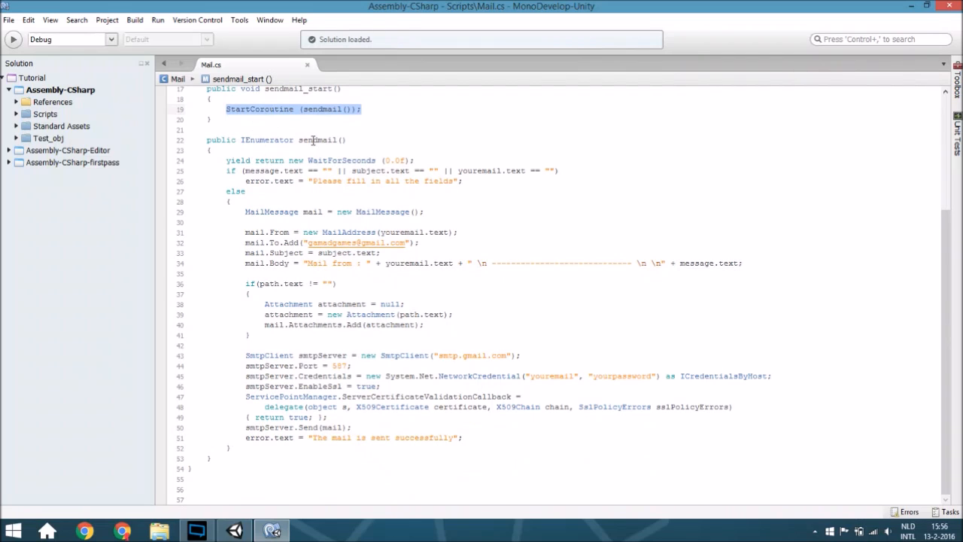
mouse_move(270, 140)
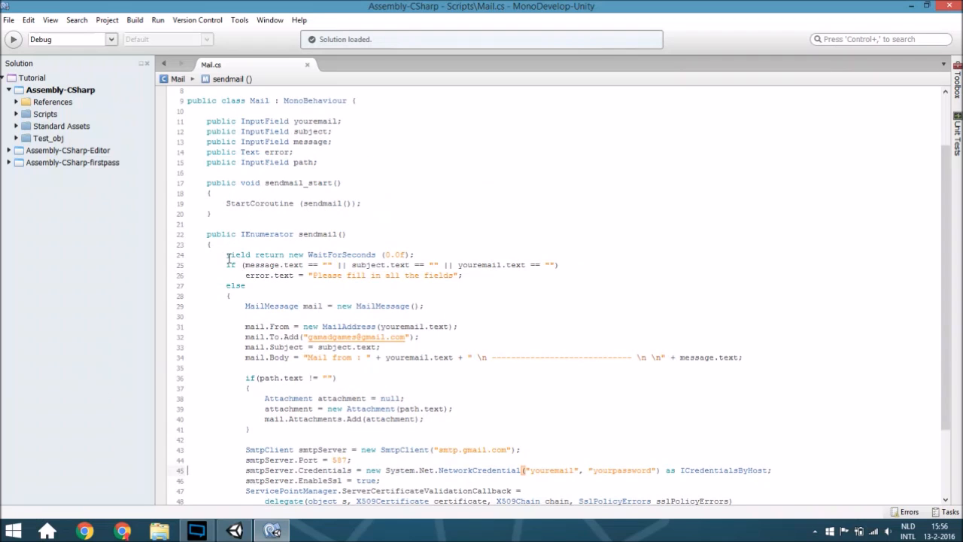
drag(226, 255, 414, 254)
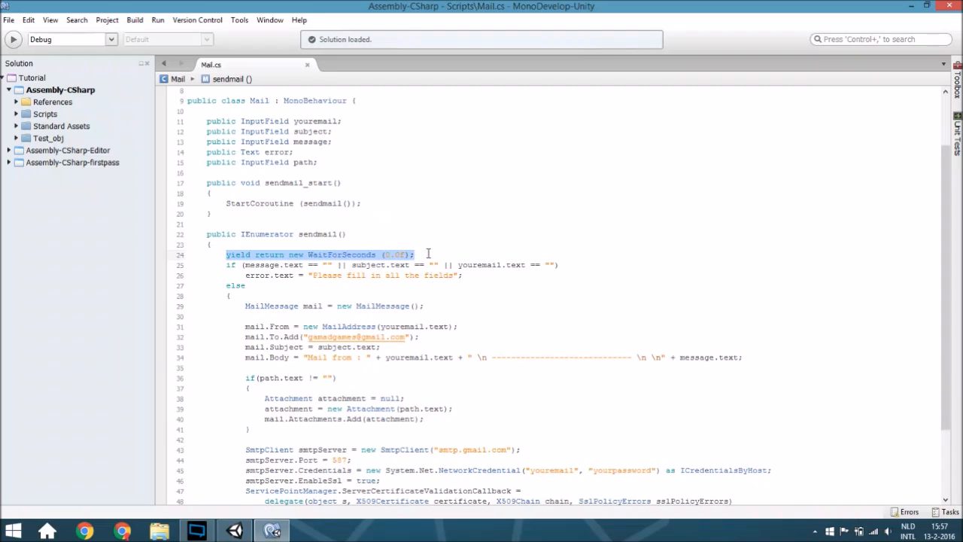
double_click(267, 234)
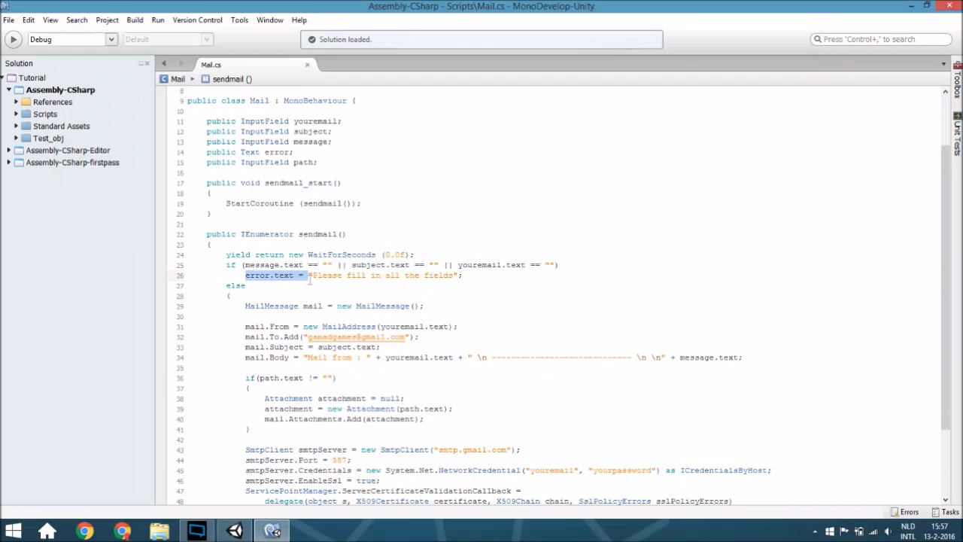
scroll(down, 3)
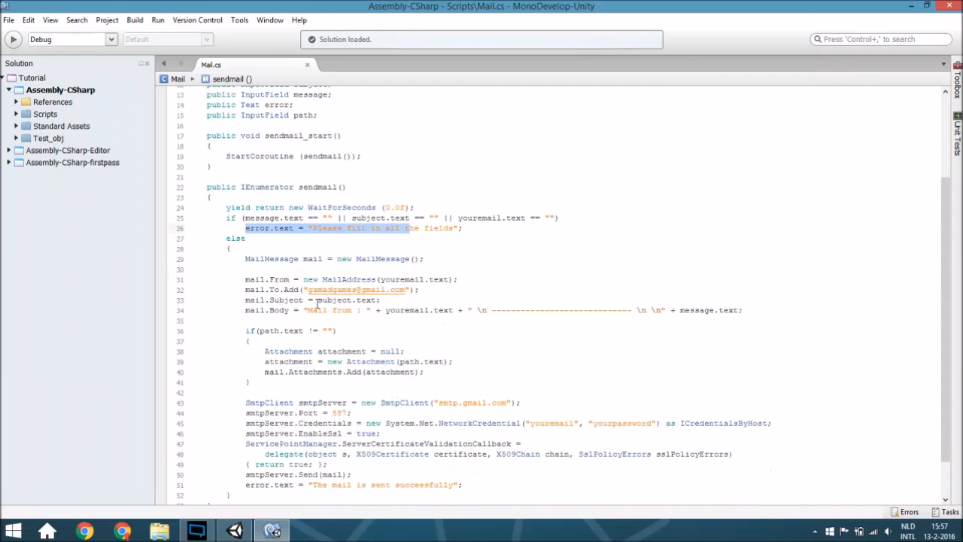
scroll(down, 3)
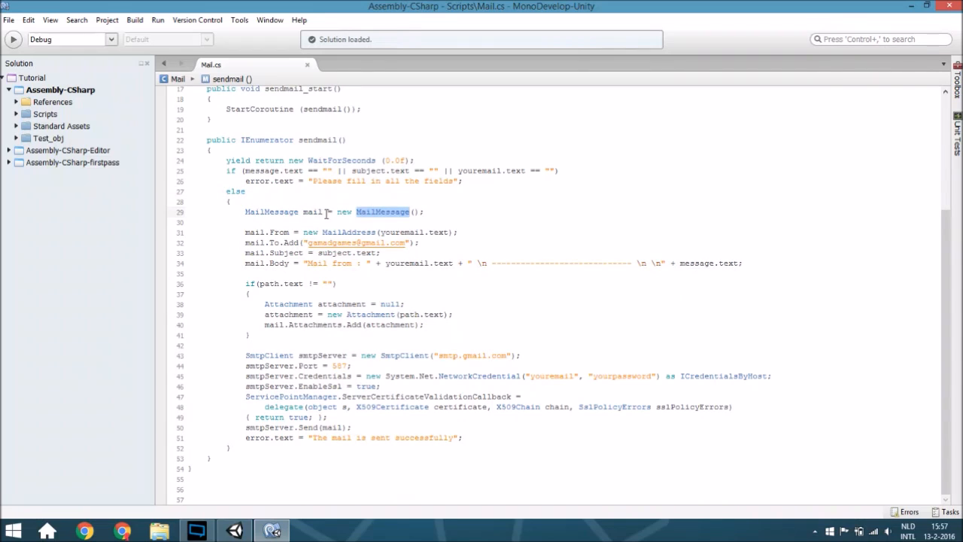
click(281, 232)
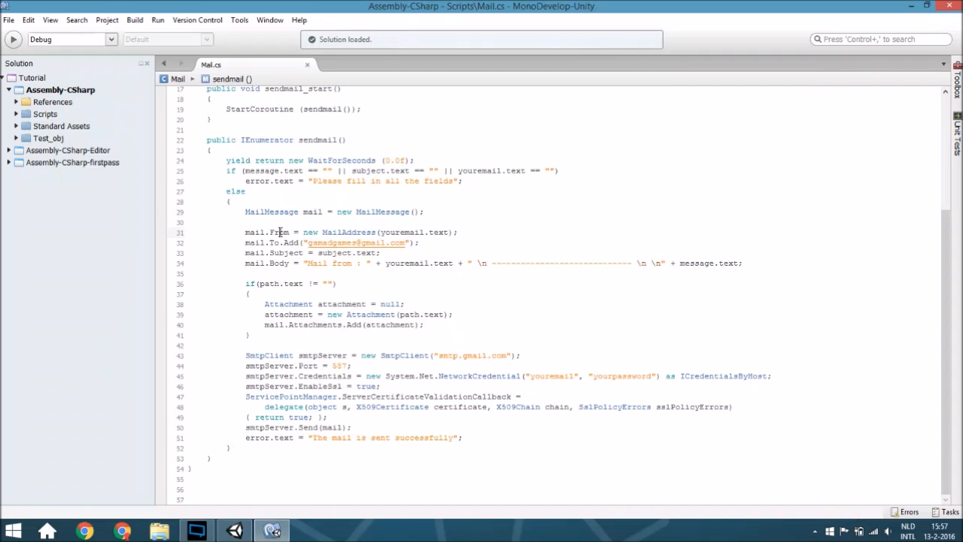
double_click(396, 232)
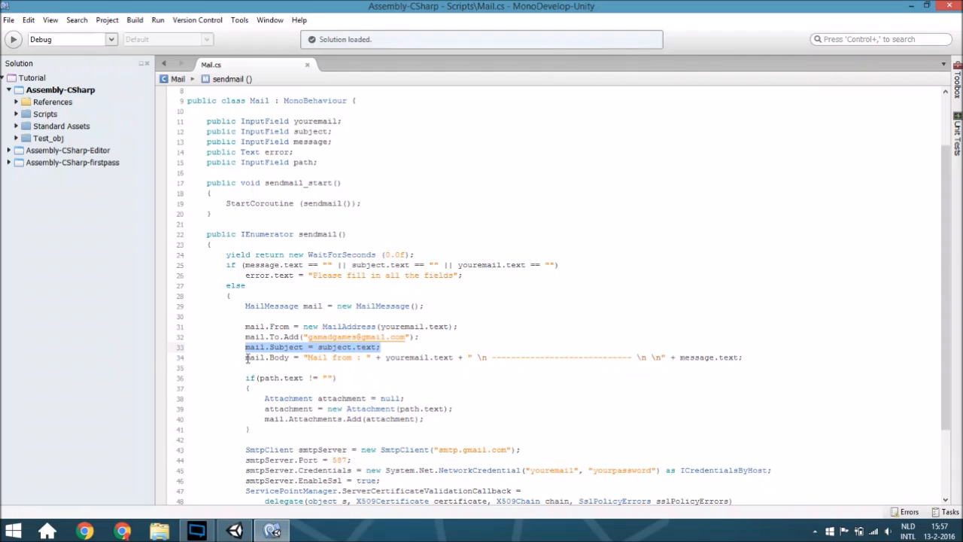
click(331, 347)
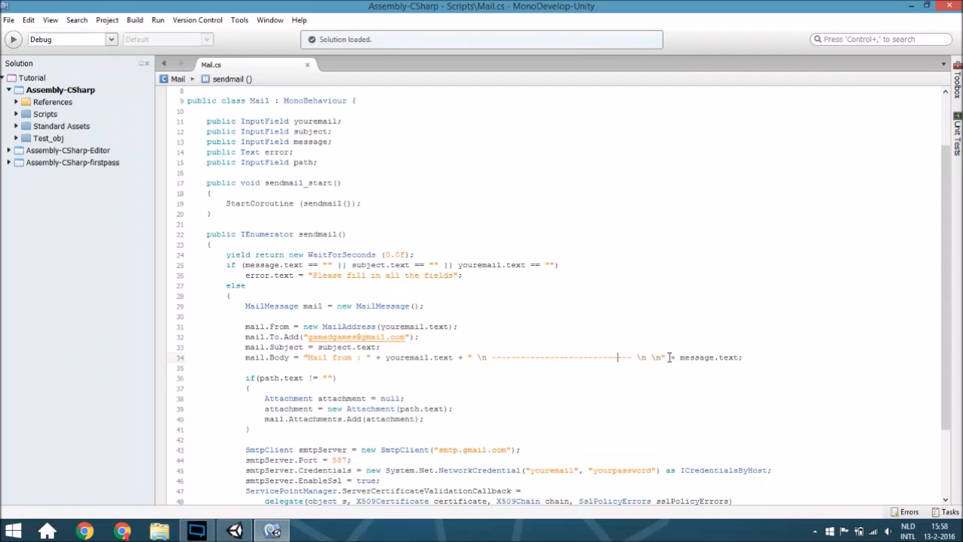
double_click(696, 357)
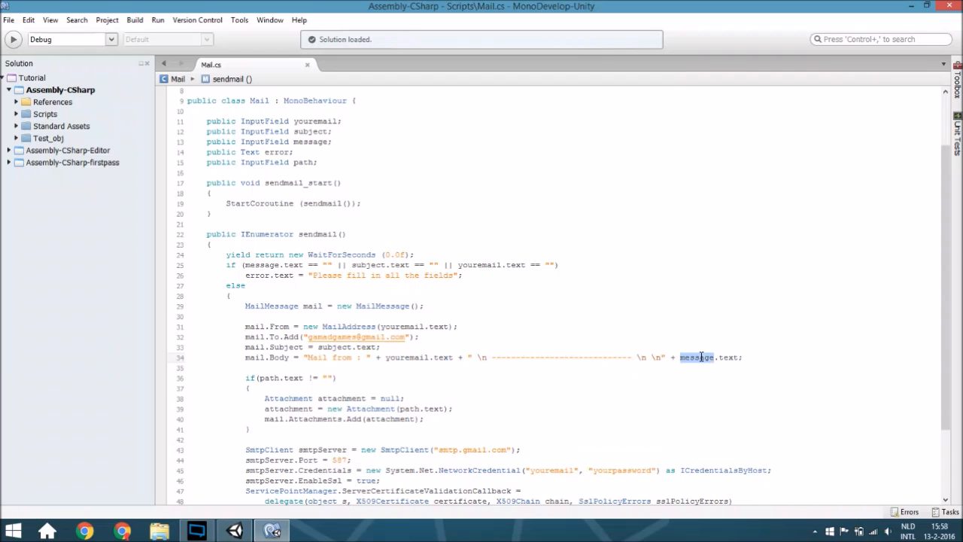
scroll(down, 3)
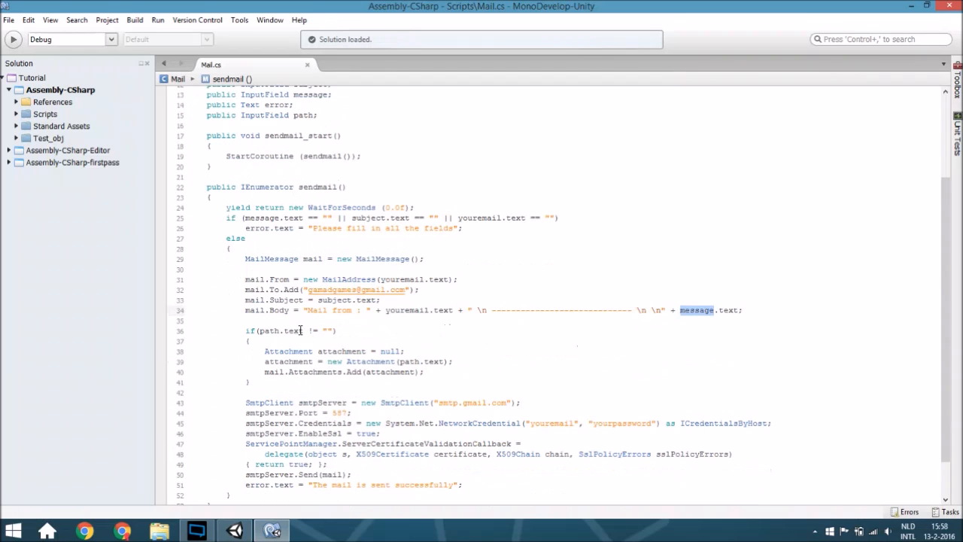
scroll(down, 3)
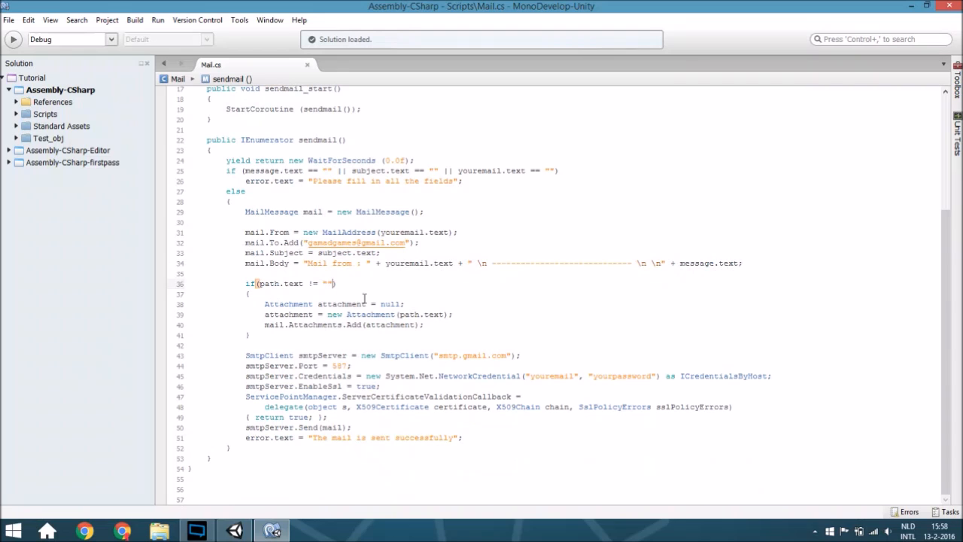
mouse_move(438, 314)
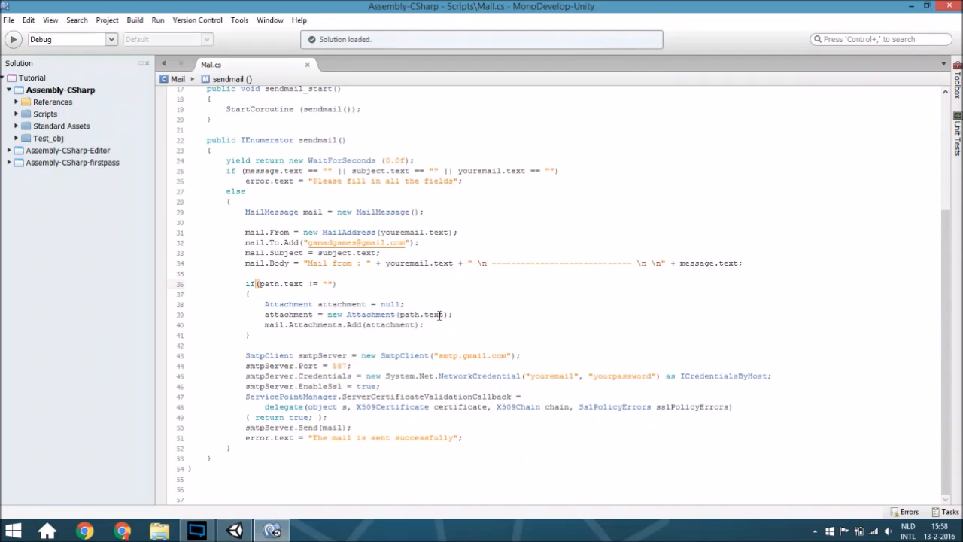
double_click(421, 315)
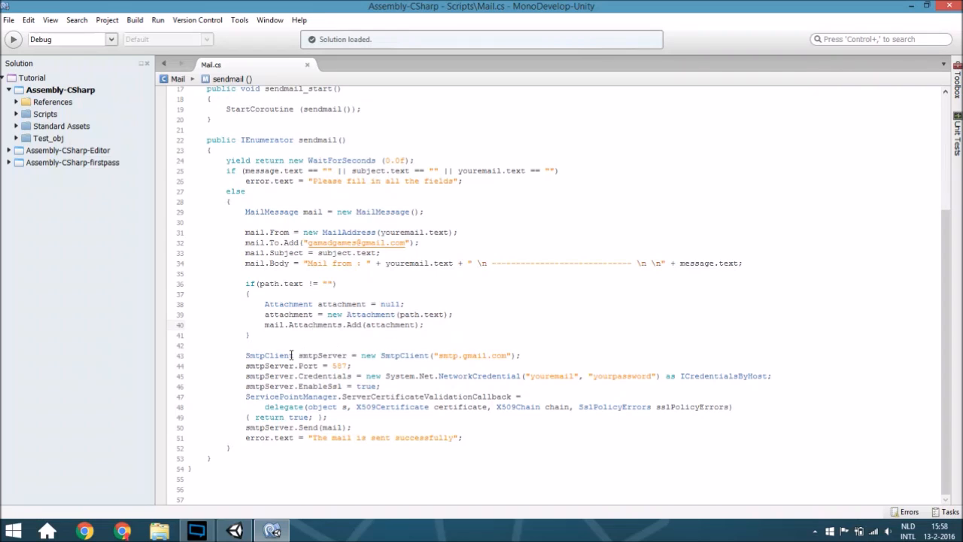
double_click(268, 355)
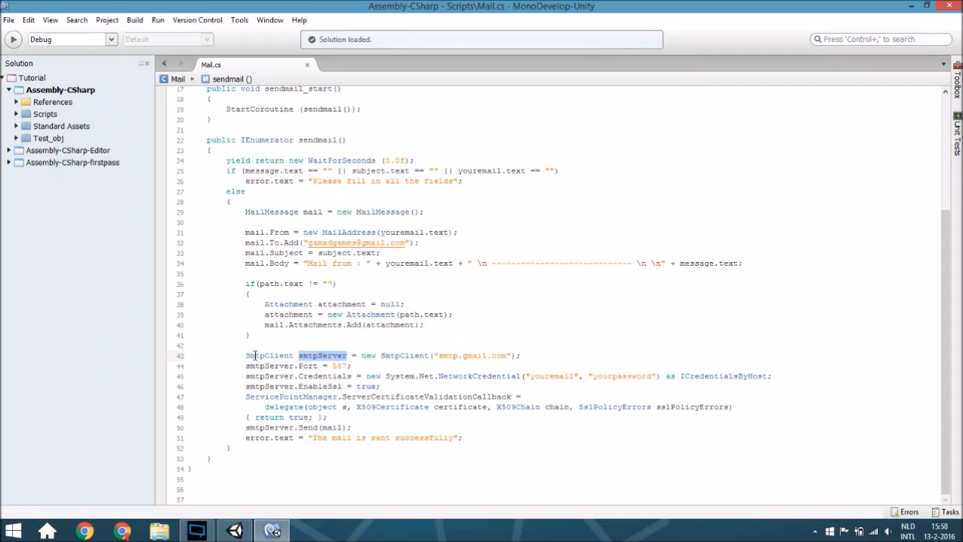
mouse_move(457, 355)
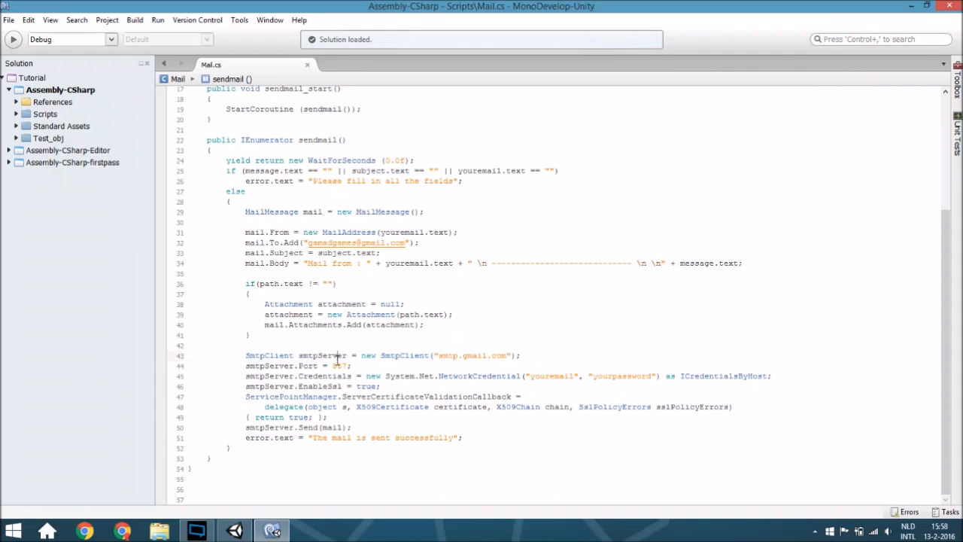
double_click(339, 366)
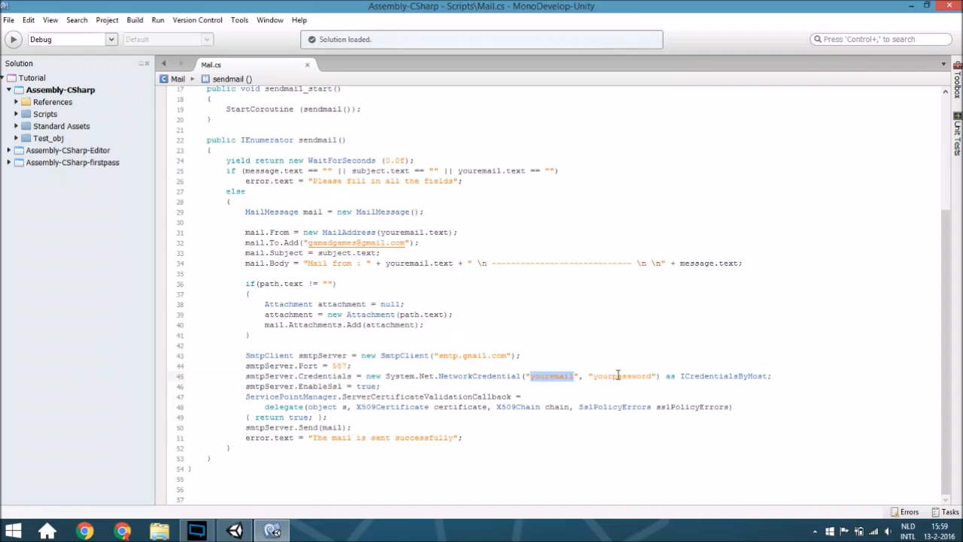
double_click(621, 375)
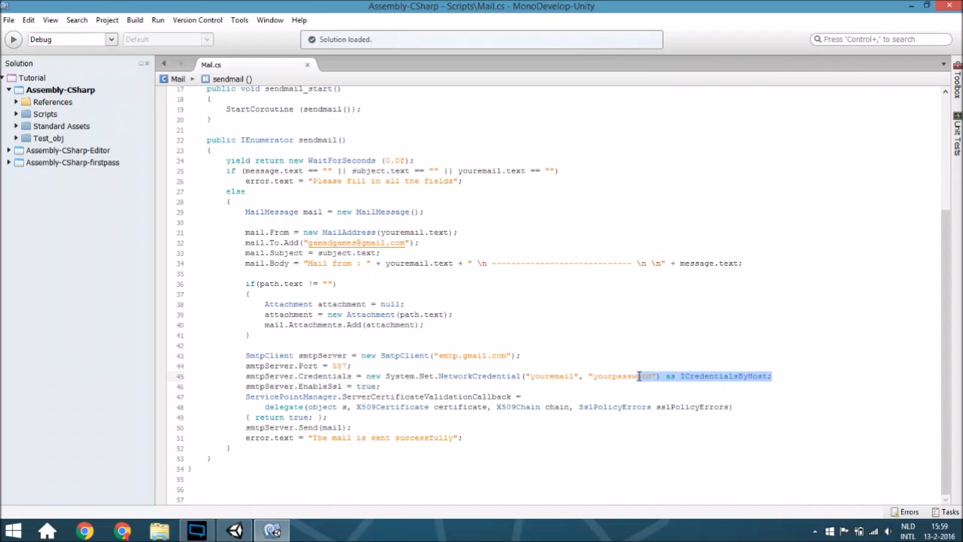
double_click(480, 376)
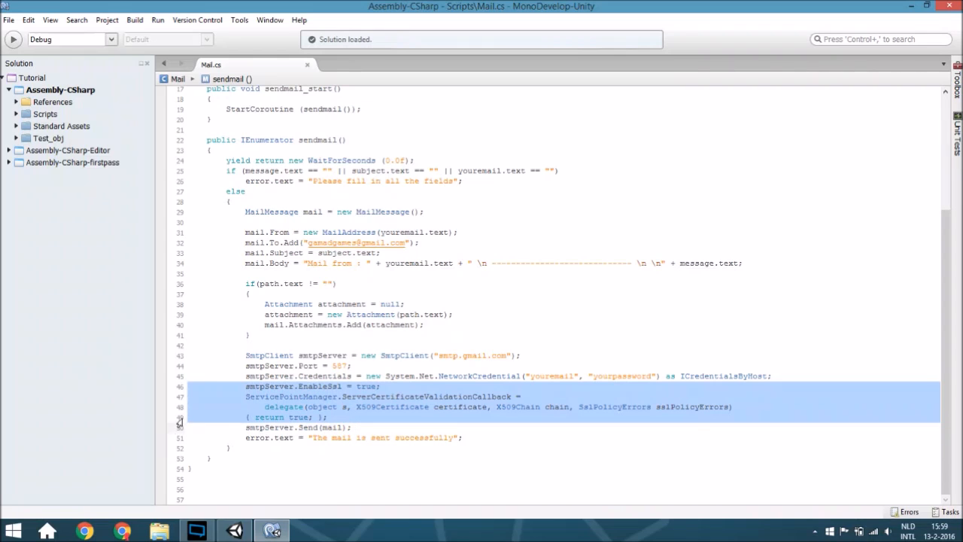
mouse_move(181, 424)
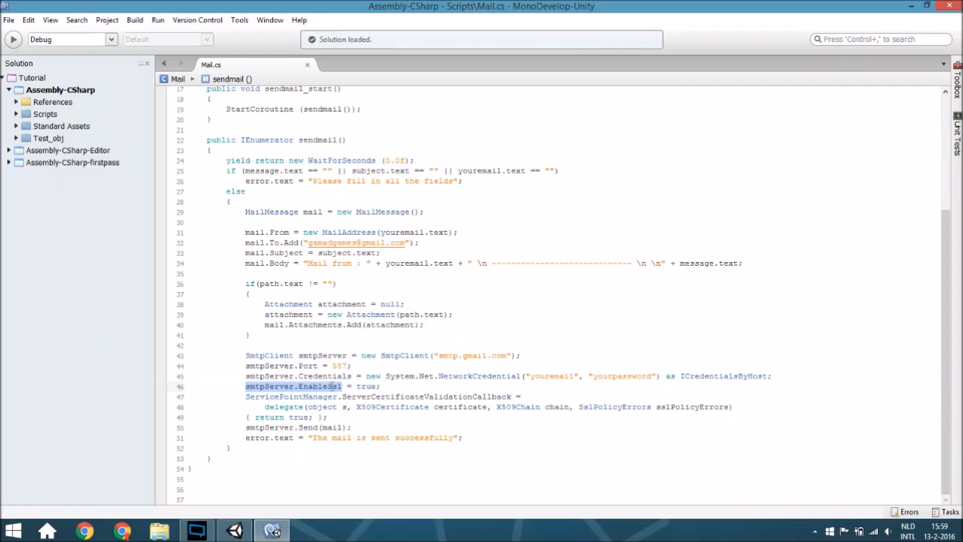
double_click(318, 386)
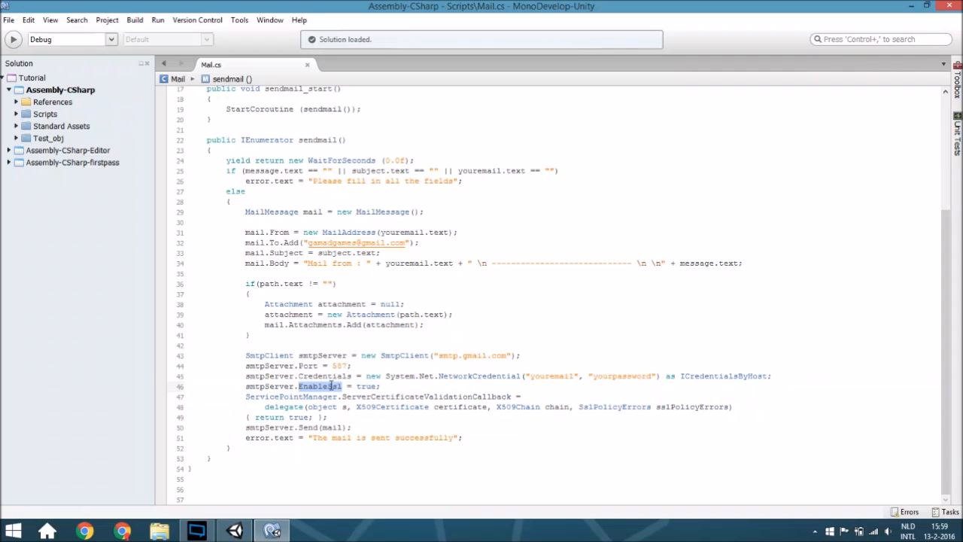
mouse_move(320, 385)
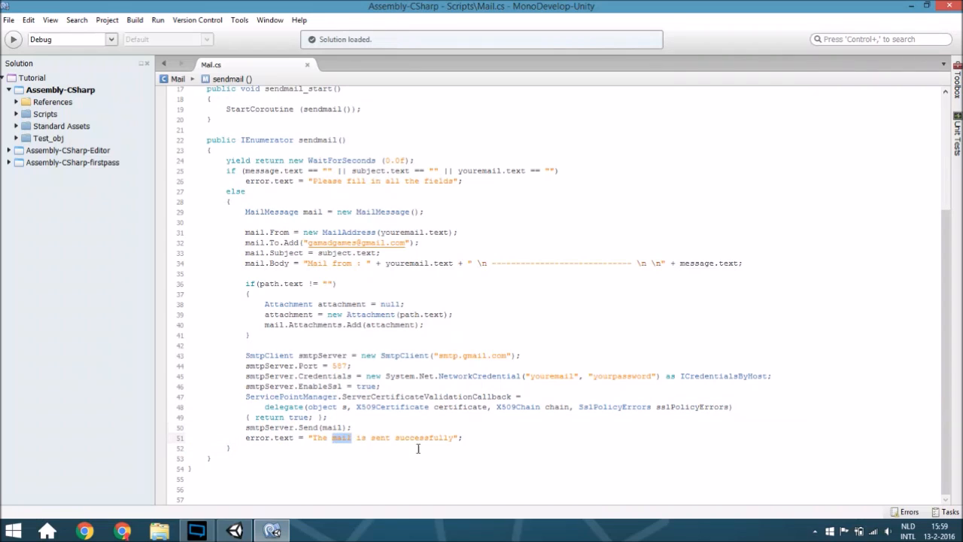
click(464, 437)
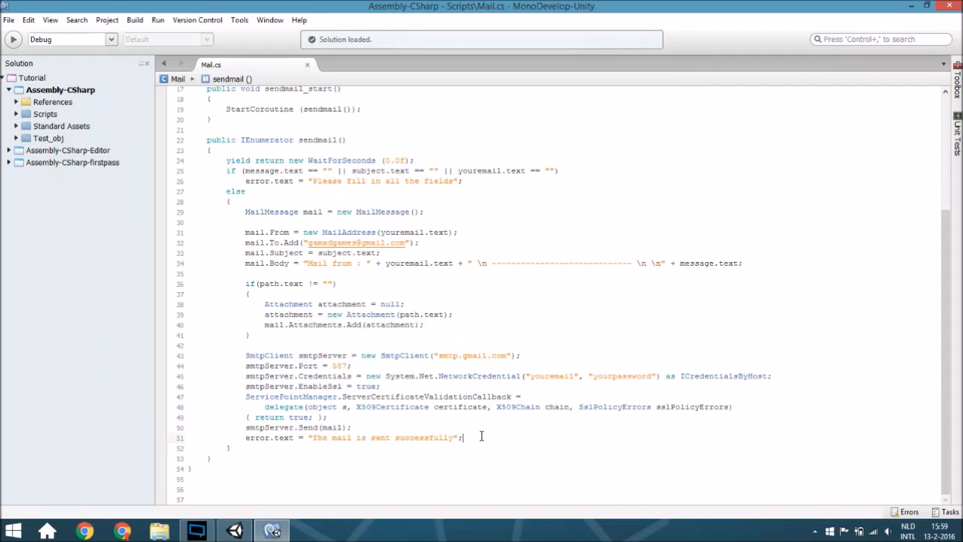
mouse_move(468, 447)
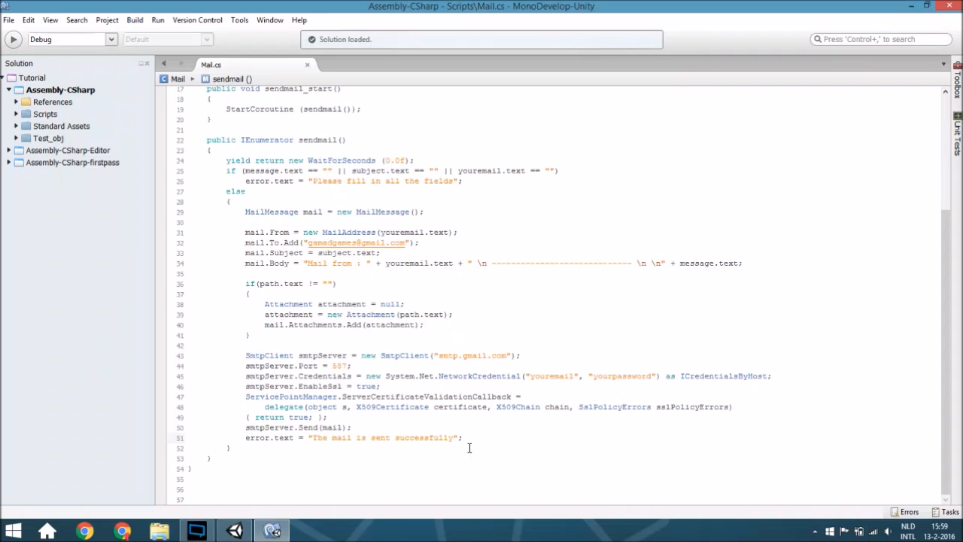
mouse_move(489, 431)
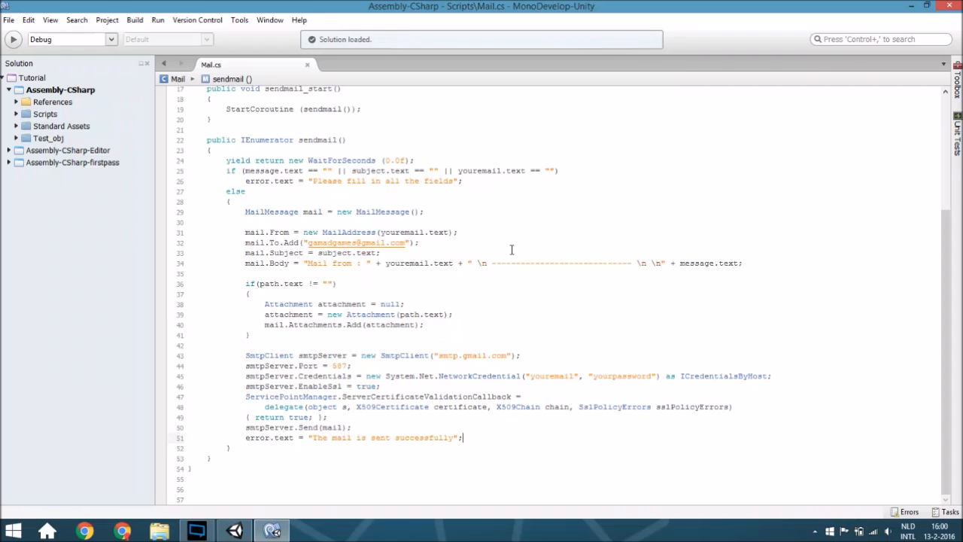
scroll(up, 3)
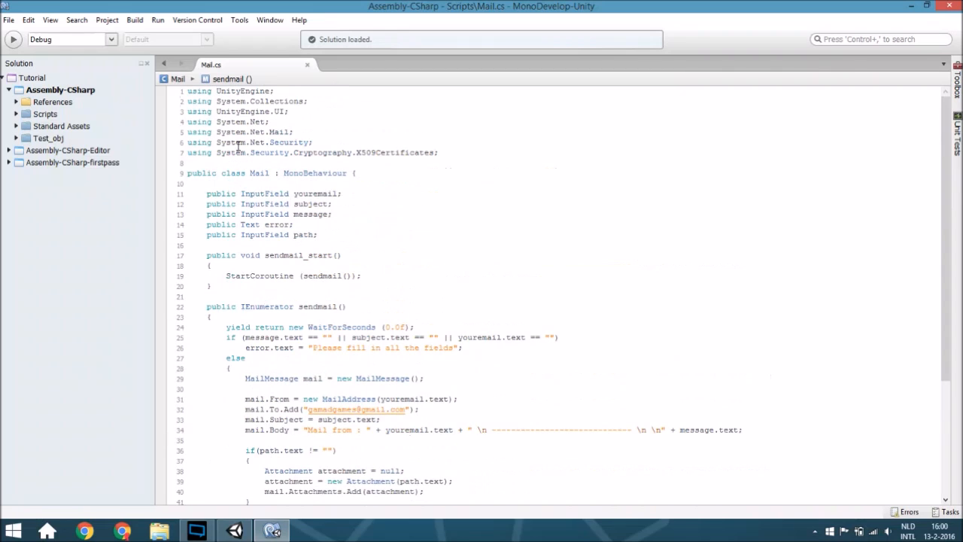
scroll(down, 3)
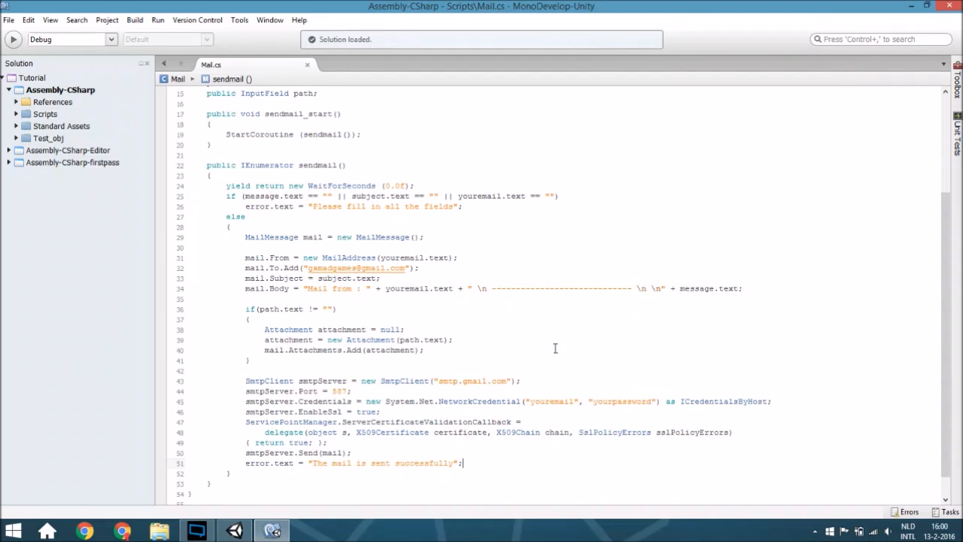
double_click(550, 401)
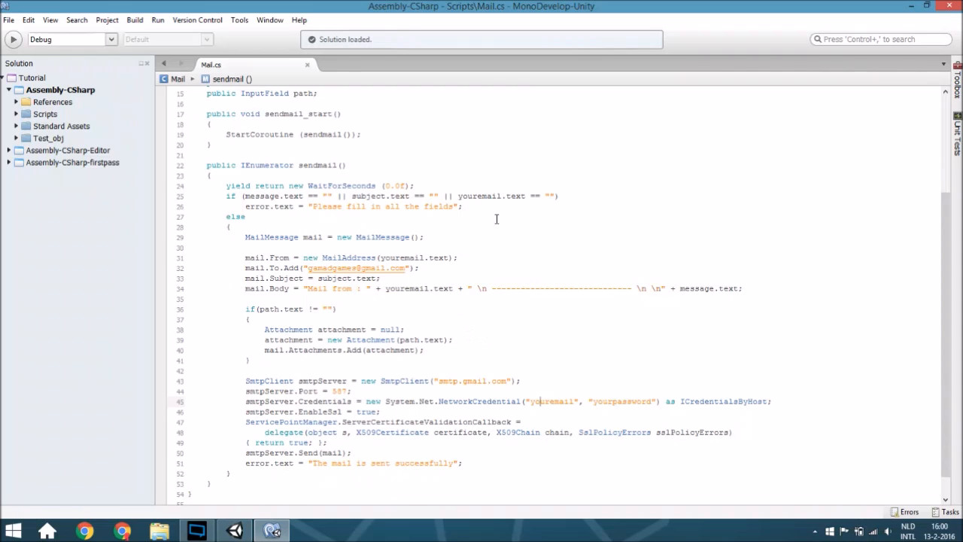
scroll(down, 3)
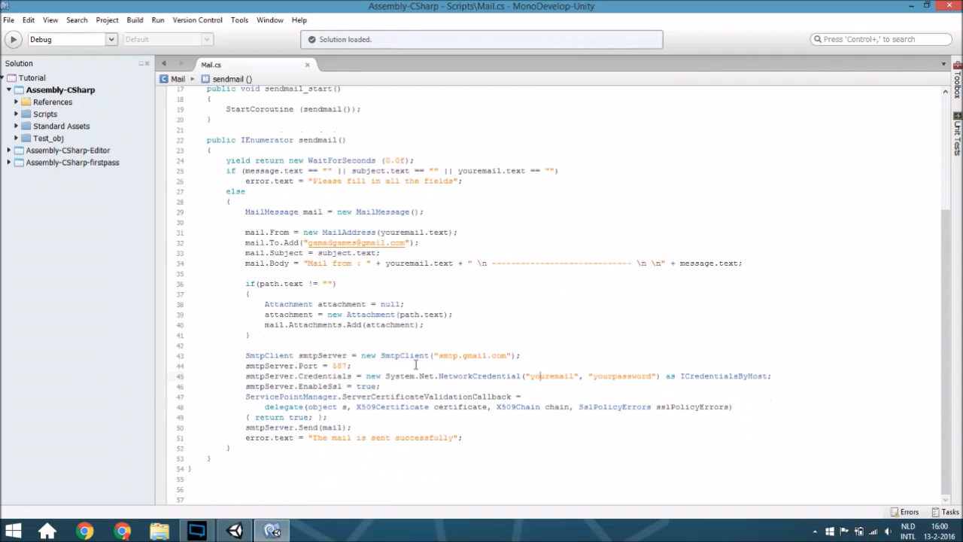
mouse_move(380, 291)
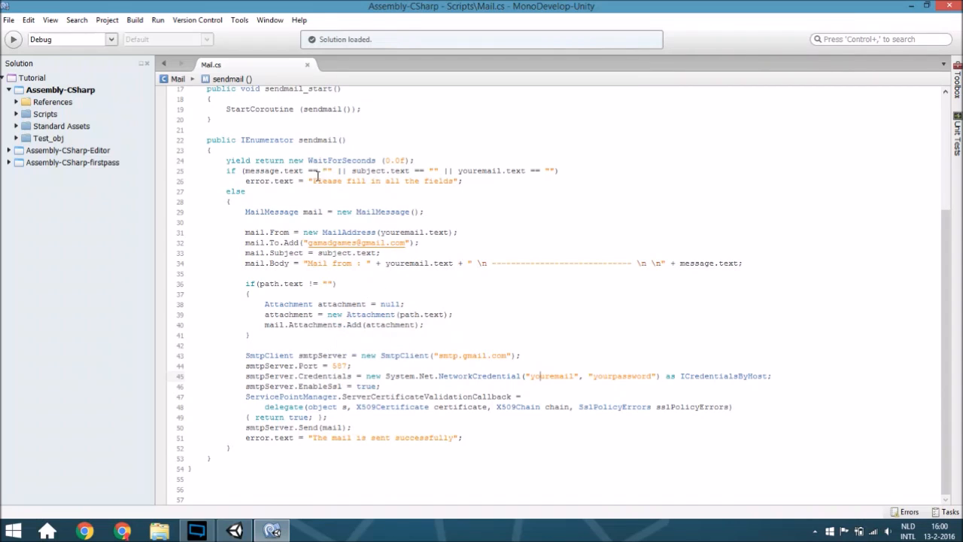
mouse_move(264, 283)
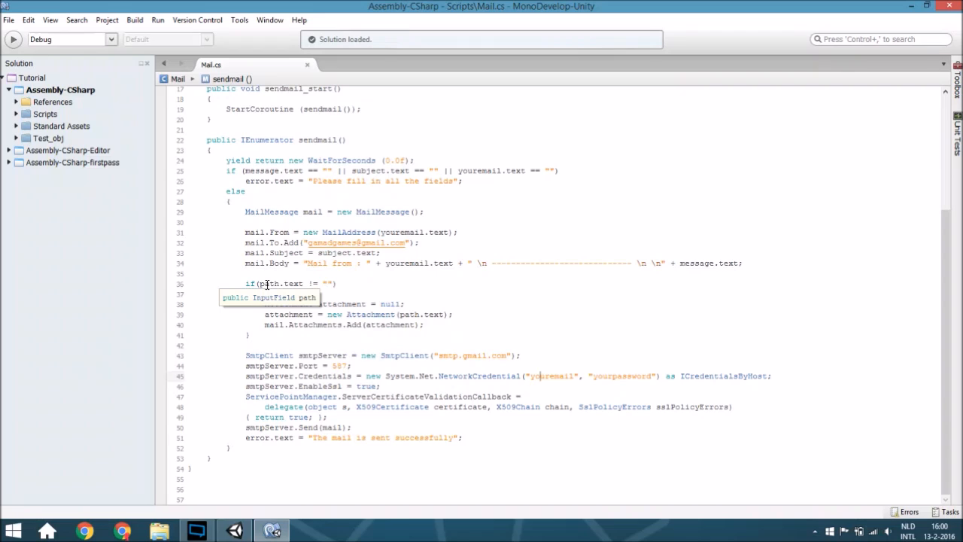